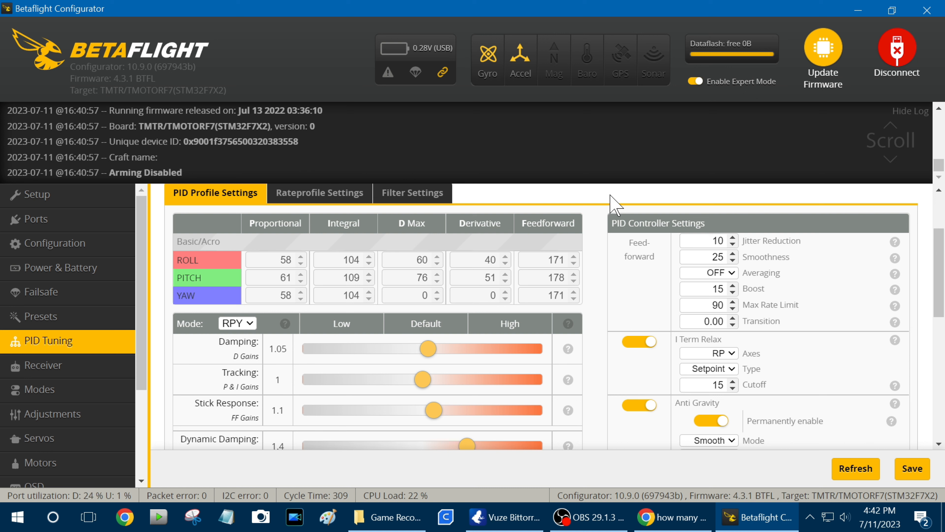
pyautogui.moveTo(597, 208)
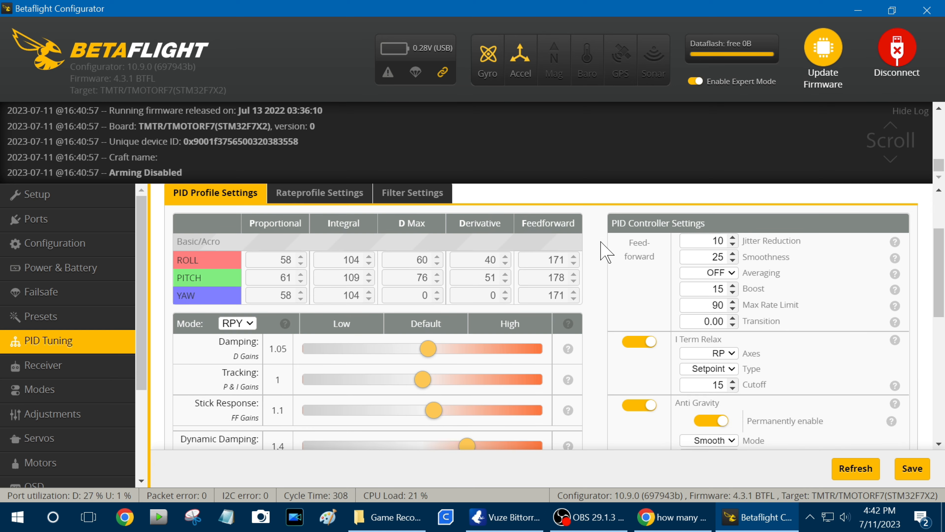
pyautogui.moveTo(285, 309)
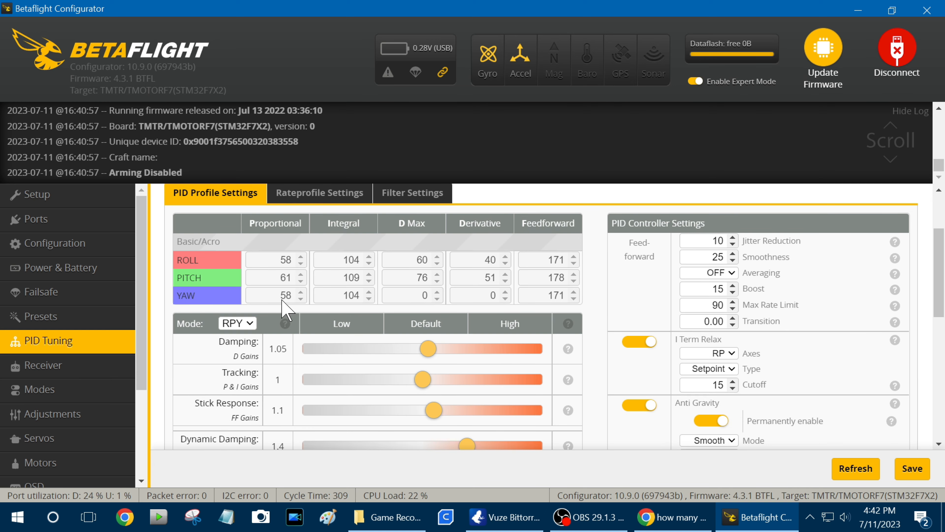
pyautogui.moveTo(349, 272)
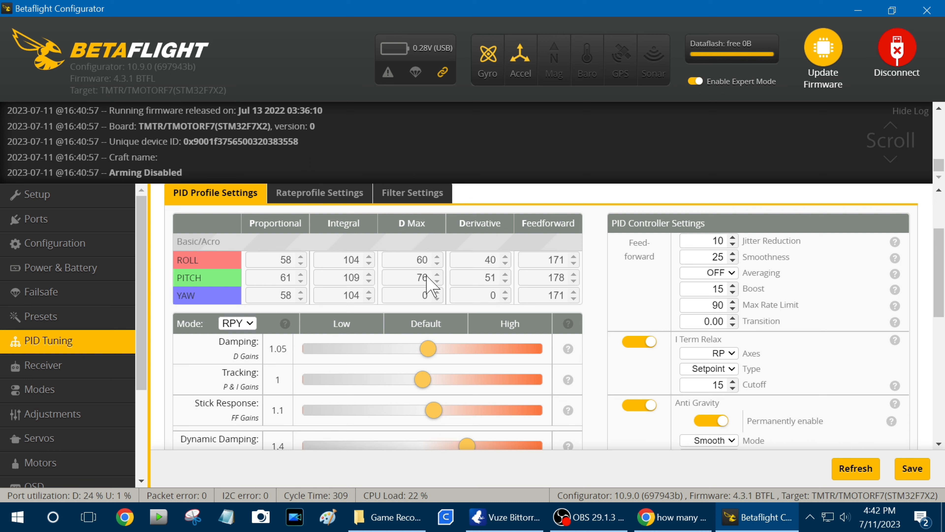
pyautogui.moveTo(435, 284)
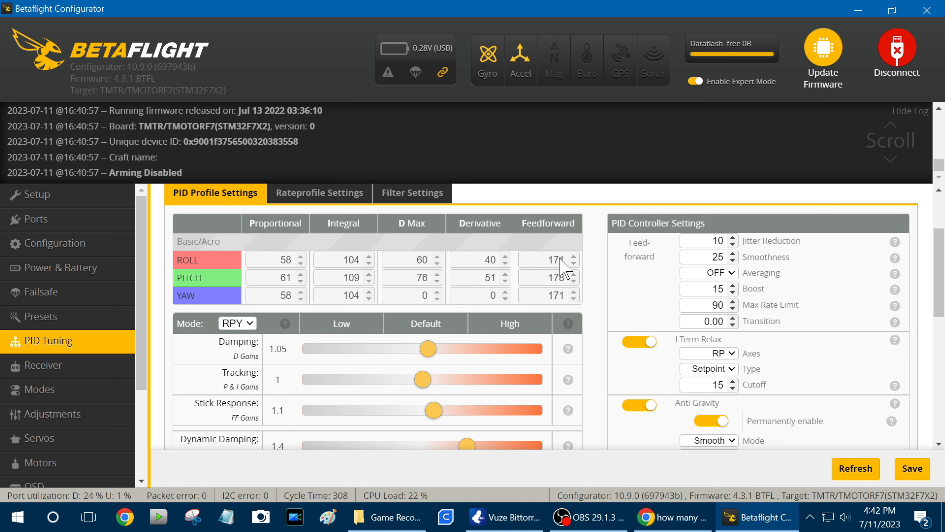
# - Save Profile 1's tune with its 4S cell count in Miscellaneous Settings to the flight controller
pyautogui.scroll(-3)
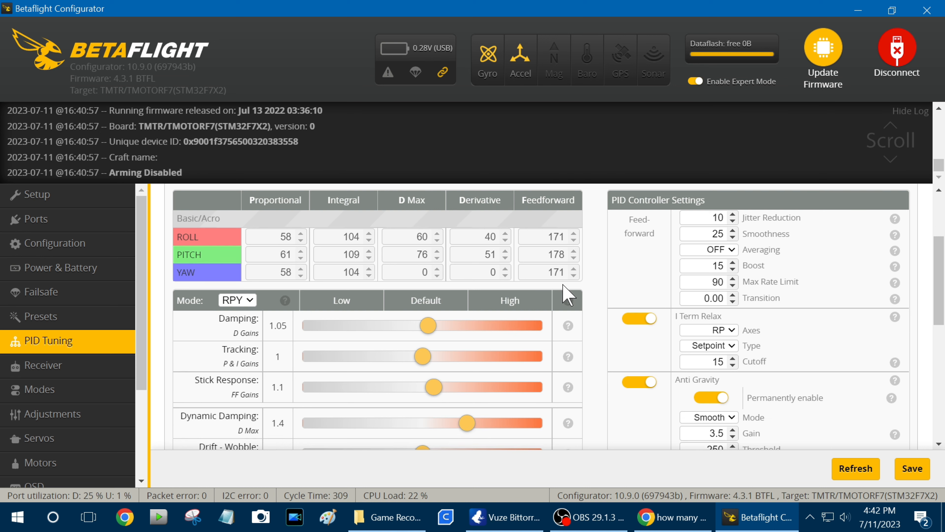
pyautogui.scroll(-3)
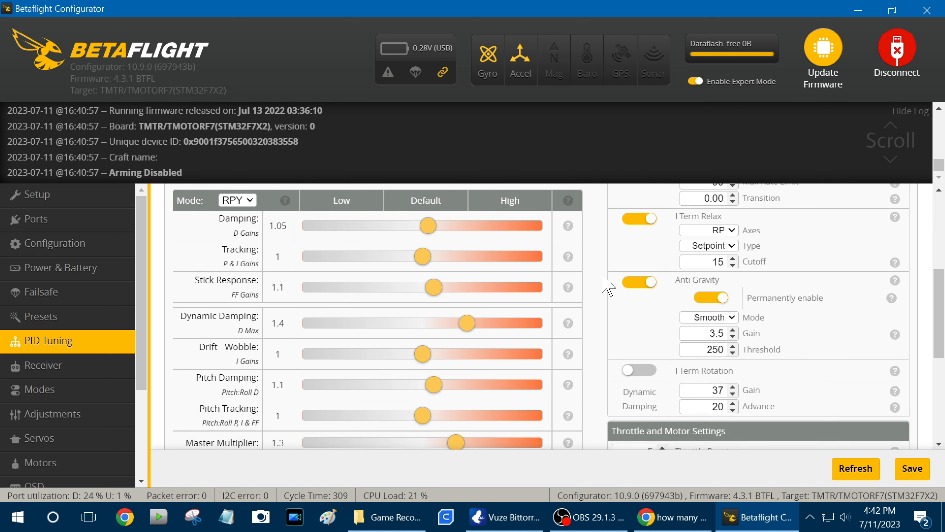
pyautogui.moveTo(570, 308)
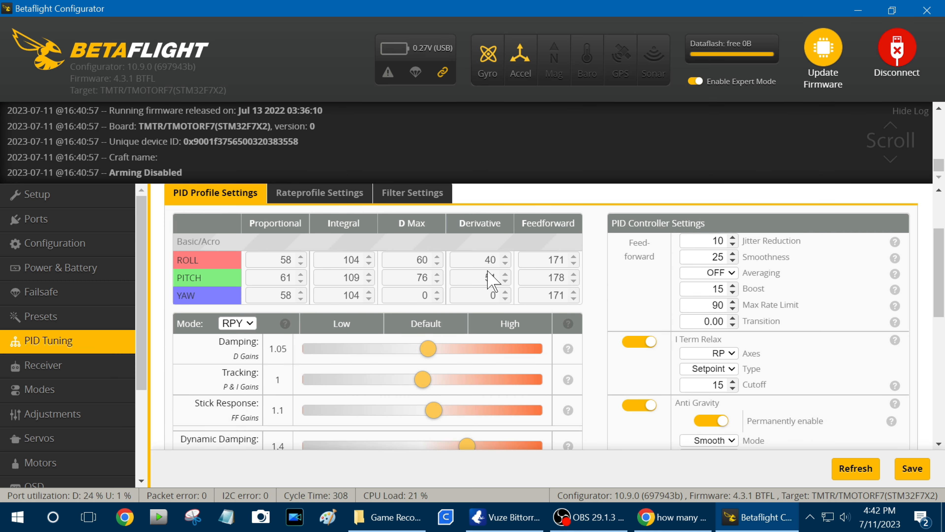
pyautogui.moveTo(487, 277)
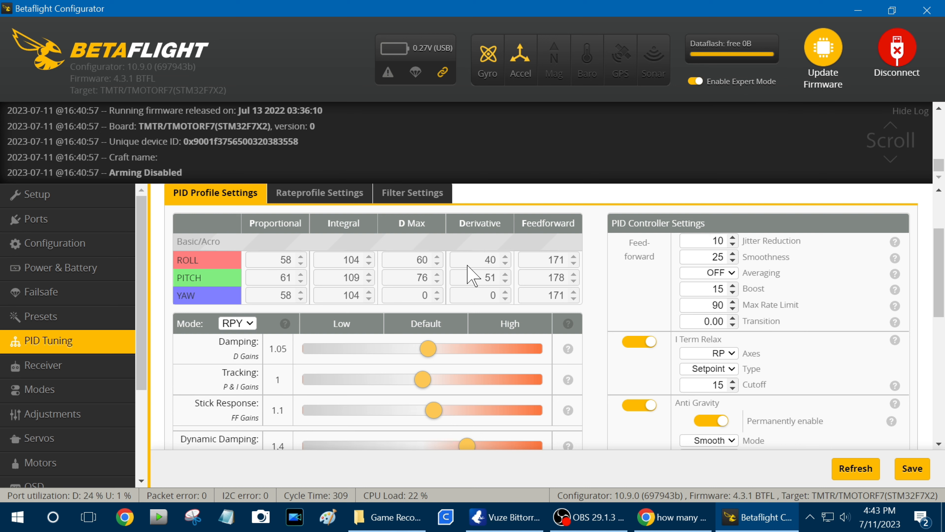
pyautogui.moveTo(519, 262)
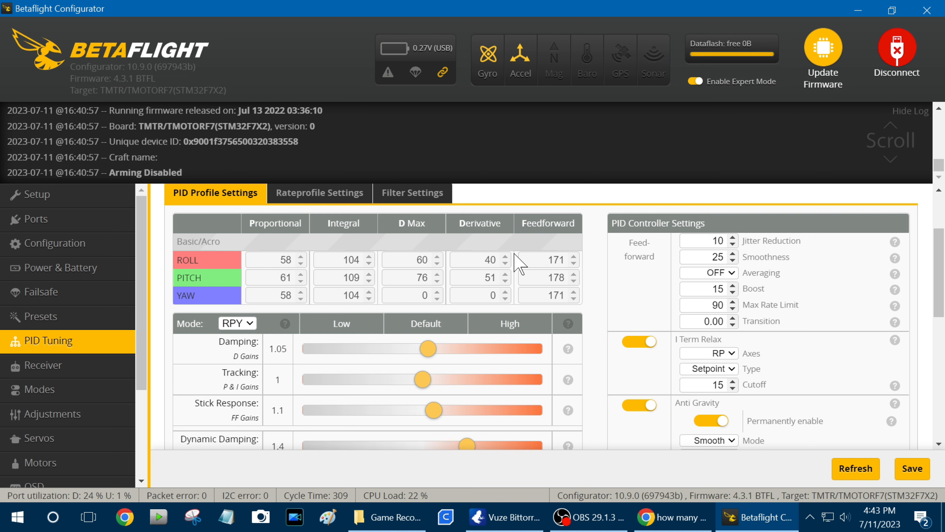
pyautogui.scroll(-3)
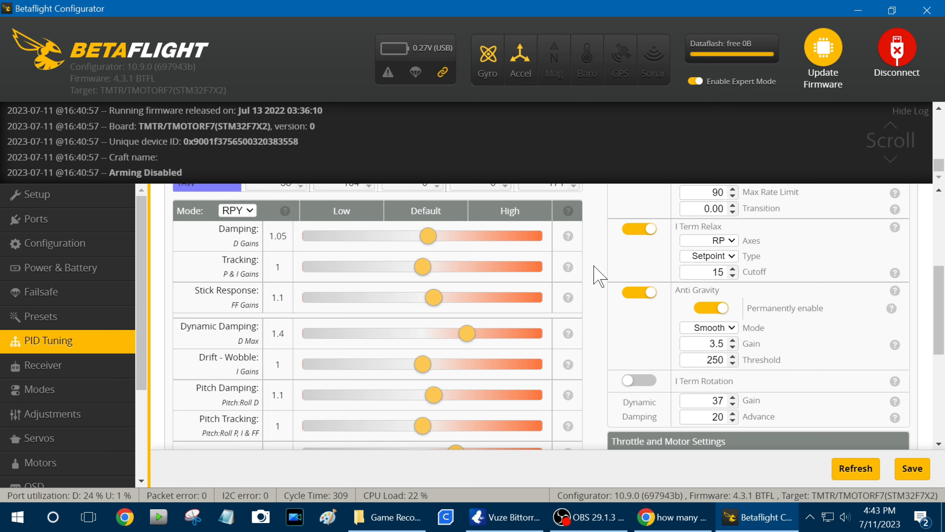
pyautogui.scroll(-3)
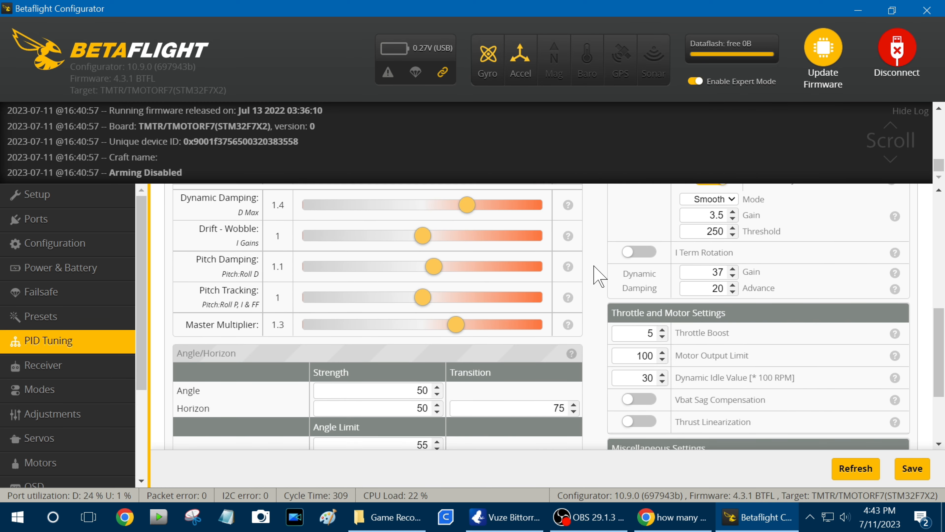
pyautogui.scroll(-3)
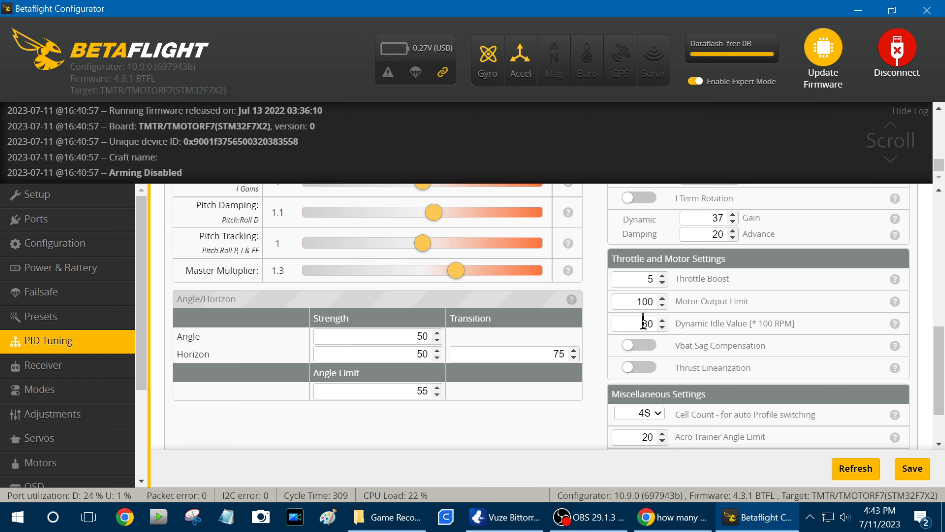
pyautogui.scroll(-3)
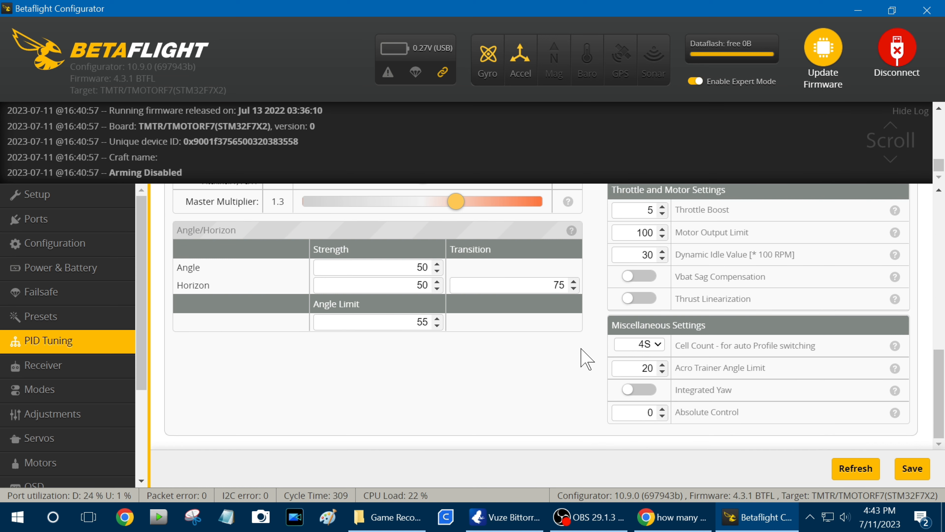
pyautogui.moveTo(681, 357)
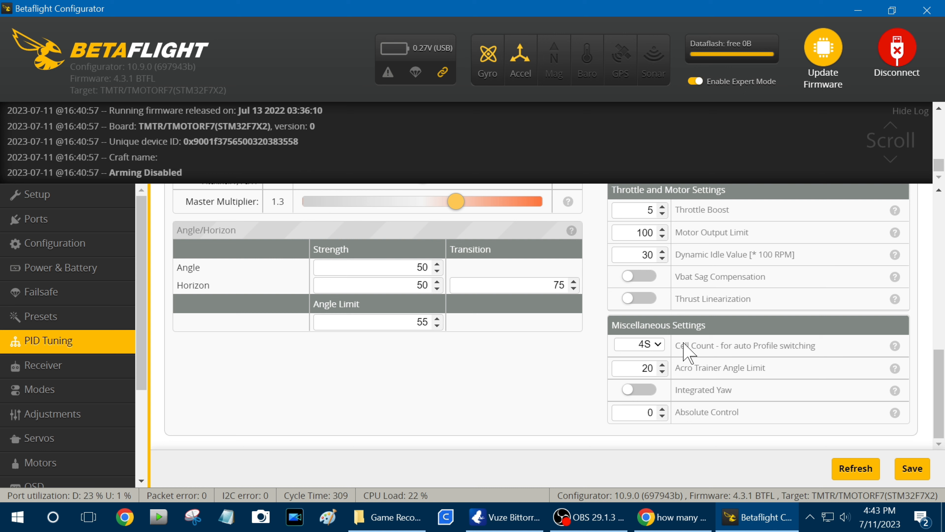
pyautogui.moveTo(699, 359)
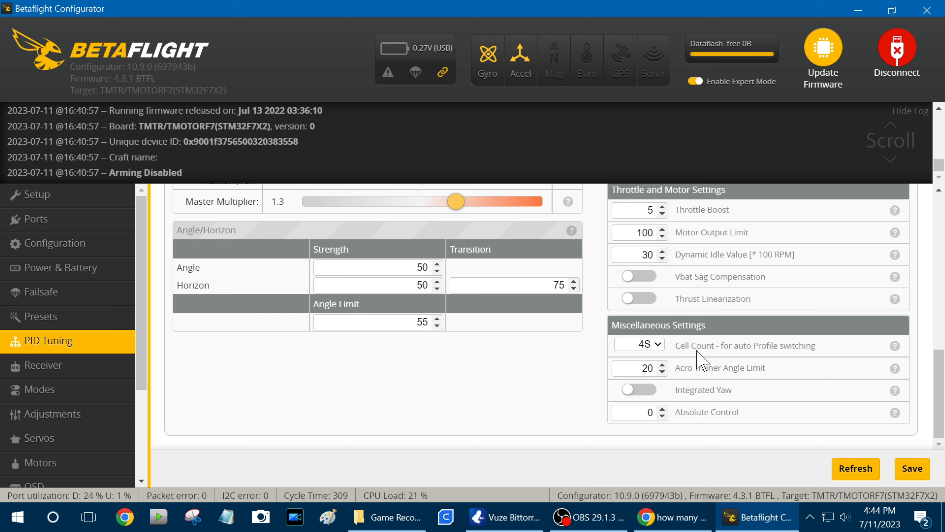
pyautogui.moveTo(602, 363)
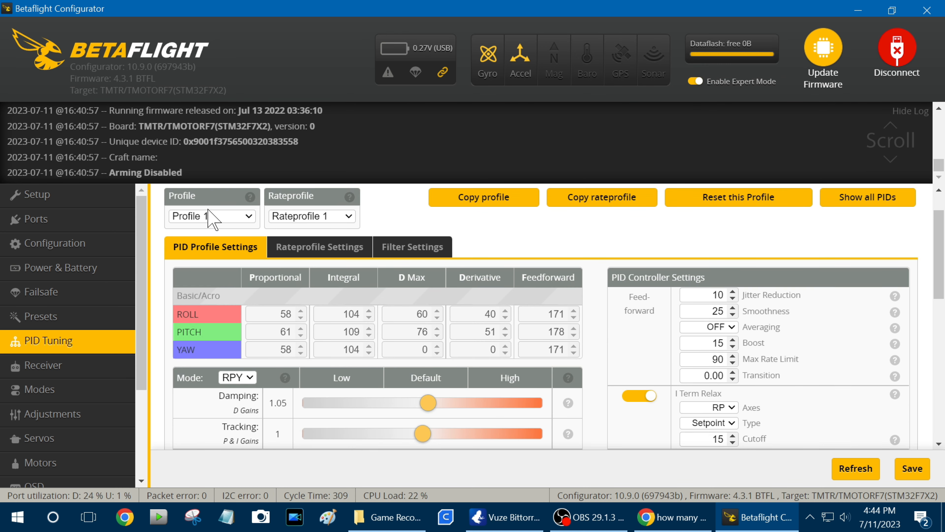
pyautogui.moveTo(450, 336)
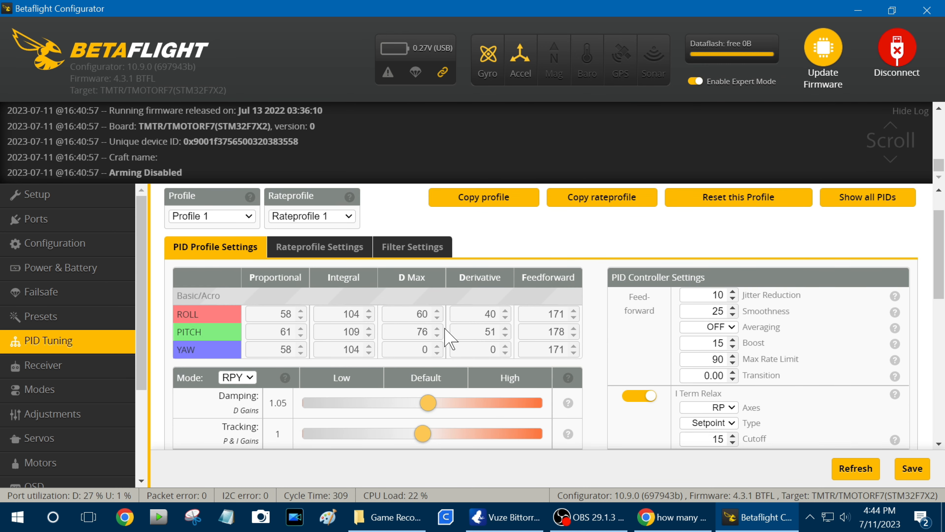
pyautogui.scroll(-3)
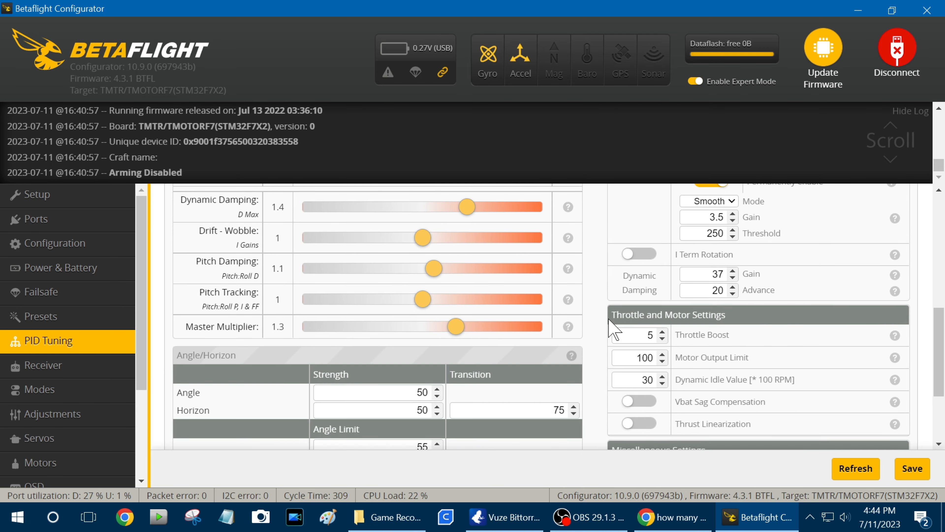
pyautogui.scroll(-3)
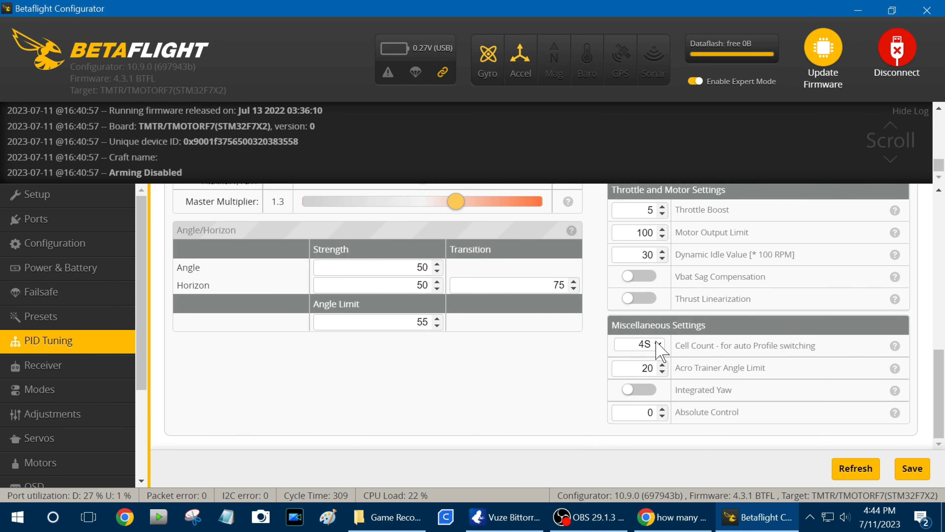
pyautogui.click(639, 345)
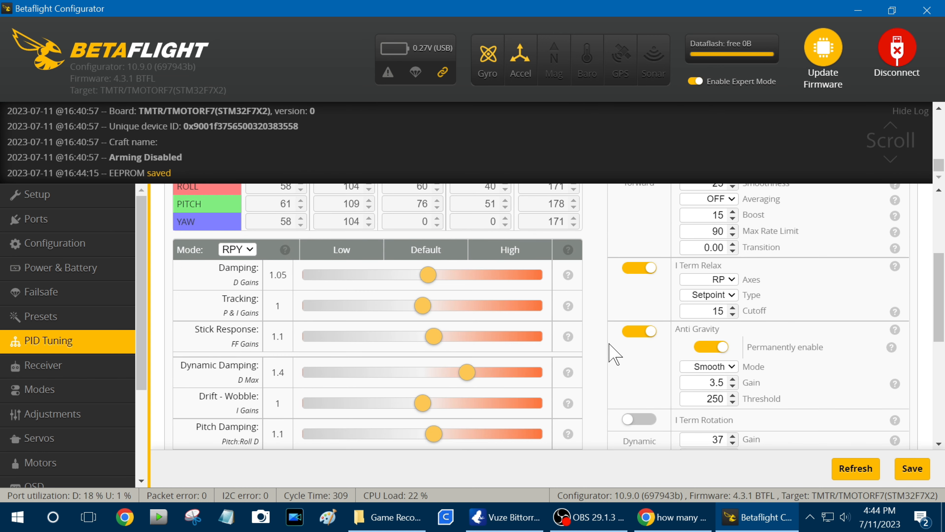
pyautogui.scroll(-3)
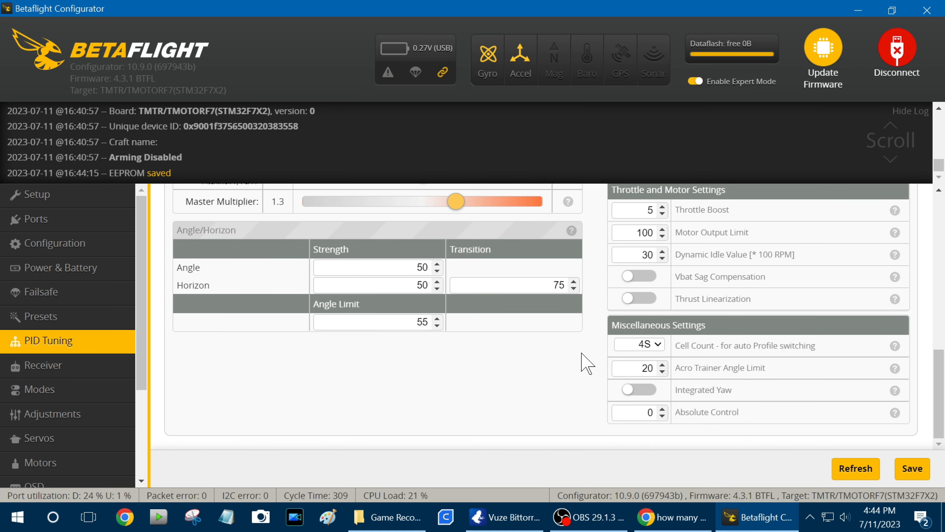
pyautogui.moveTo(644, 359)
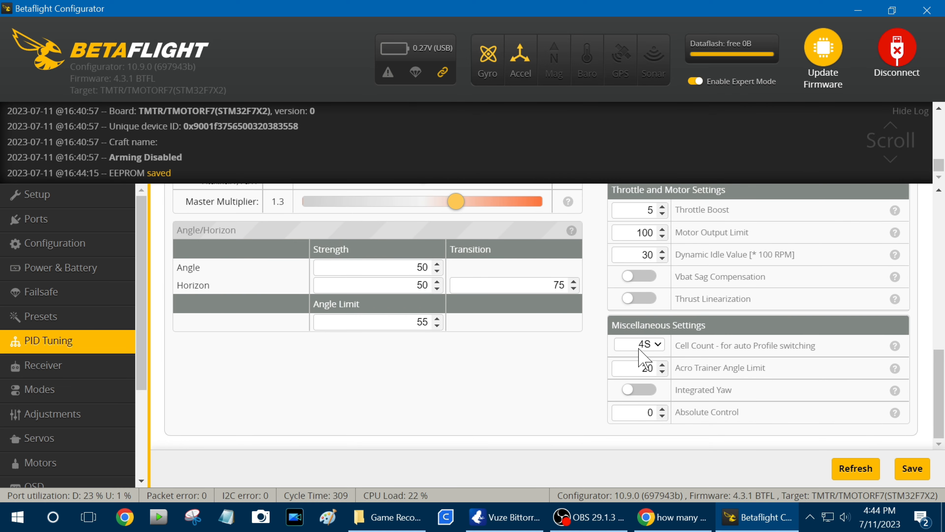
pyautogui.scroll(-3)
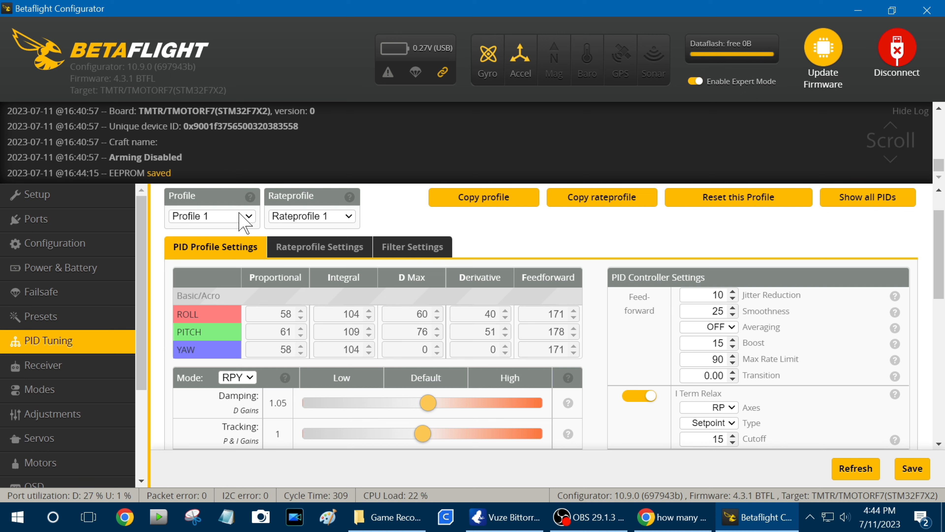
pyautogui.moveTo(407, 387)
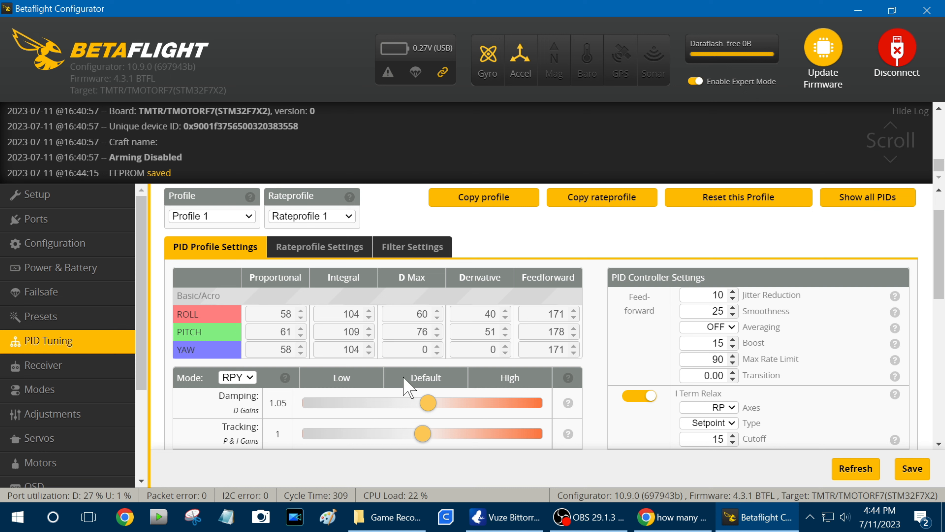
pyautogui.moveTo(420, 370)
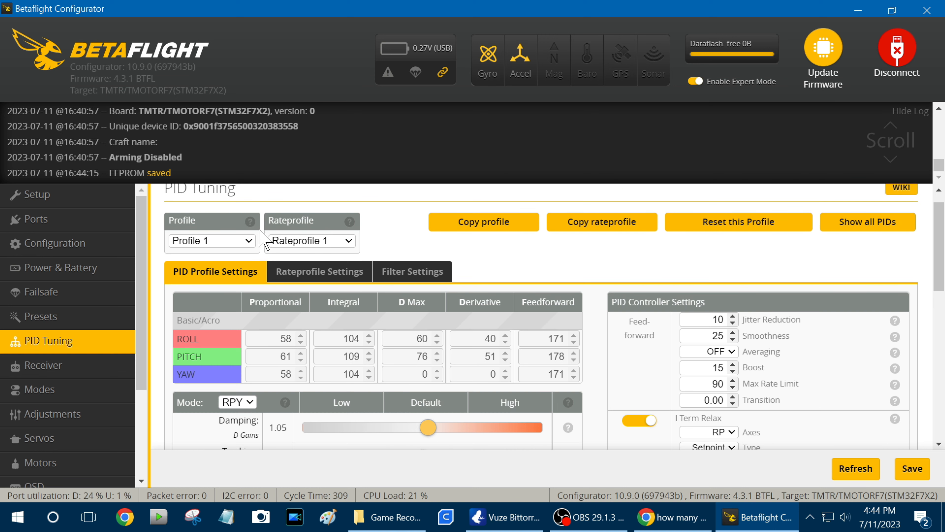
pyautogui.click(211, 240)
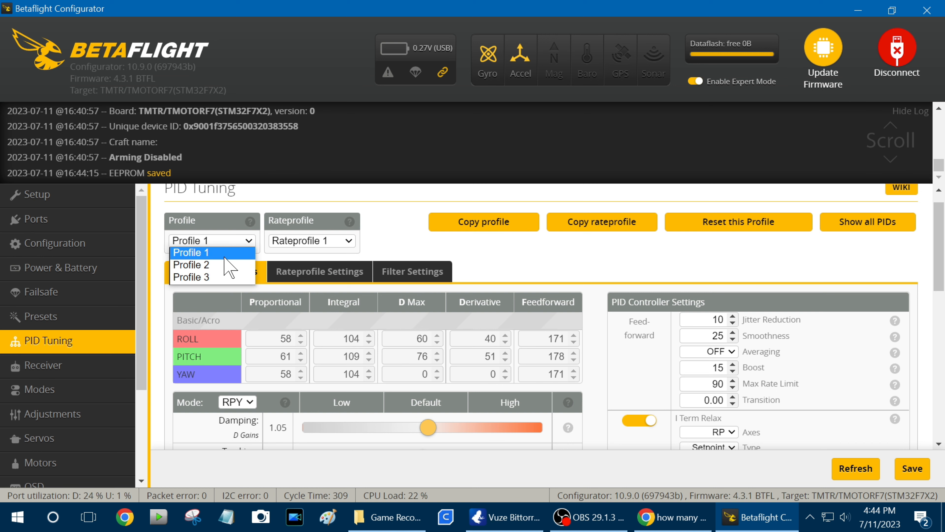
pyautogui.click(191, 264)
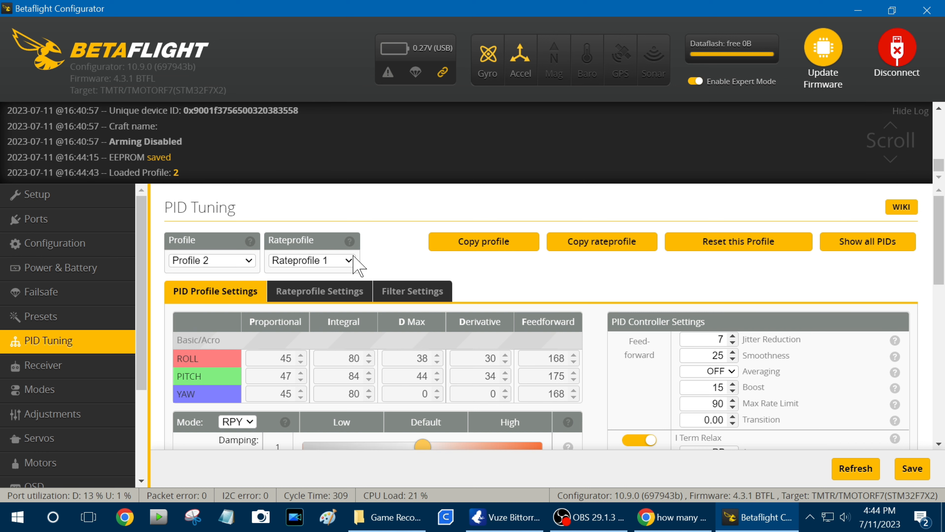
pyautogui.scroll(-3)
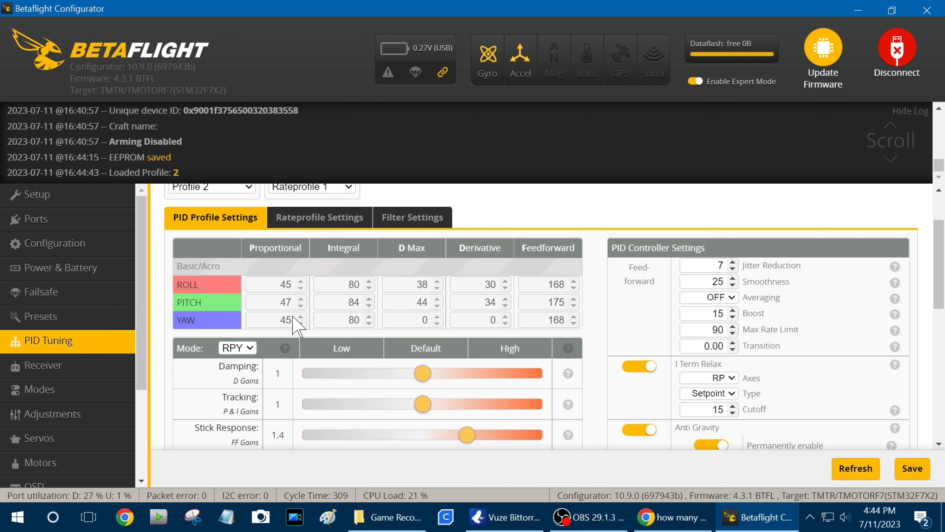
pyautogui.scroll(-3)
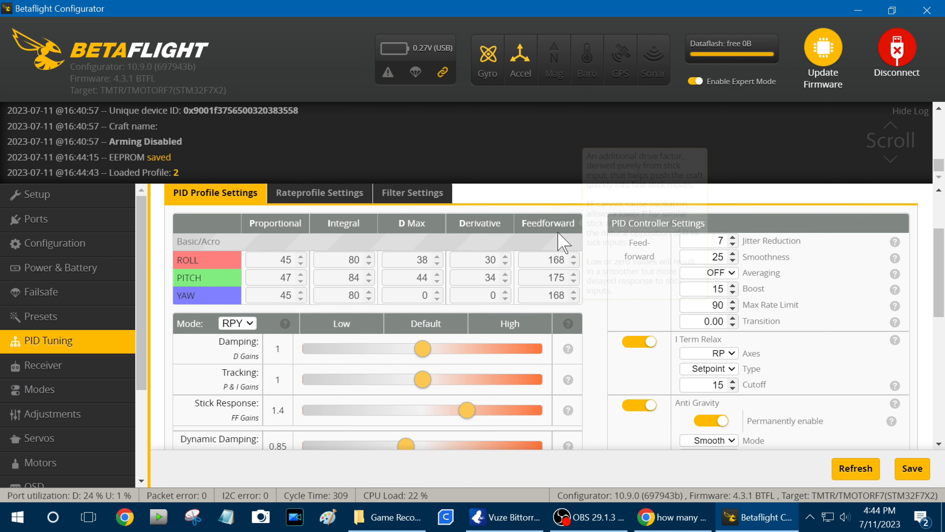
pyautogui.moveTo(564, 281)
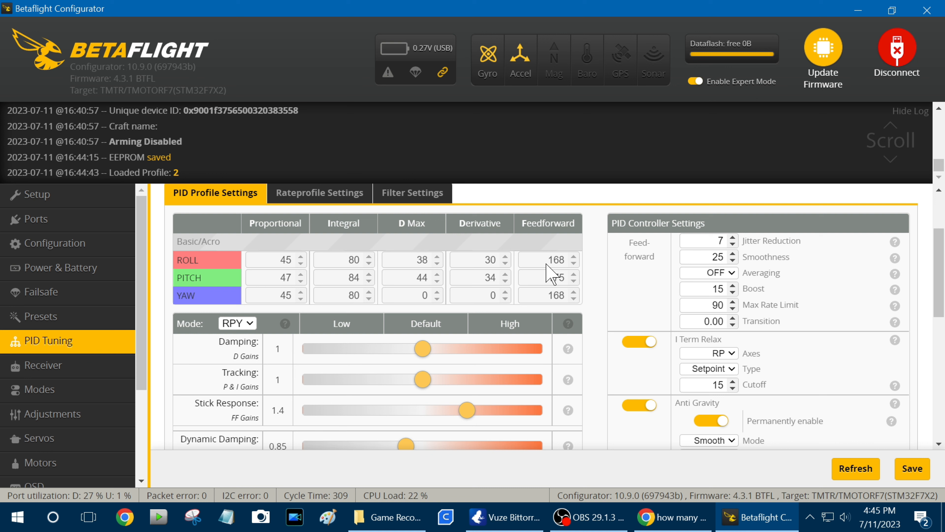
pyautogui.click(572, 274)
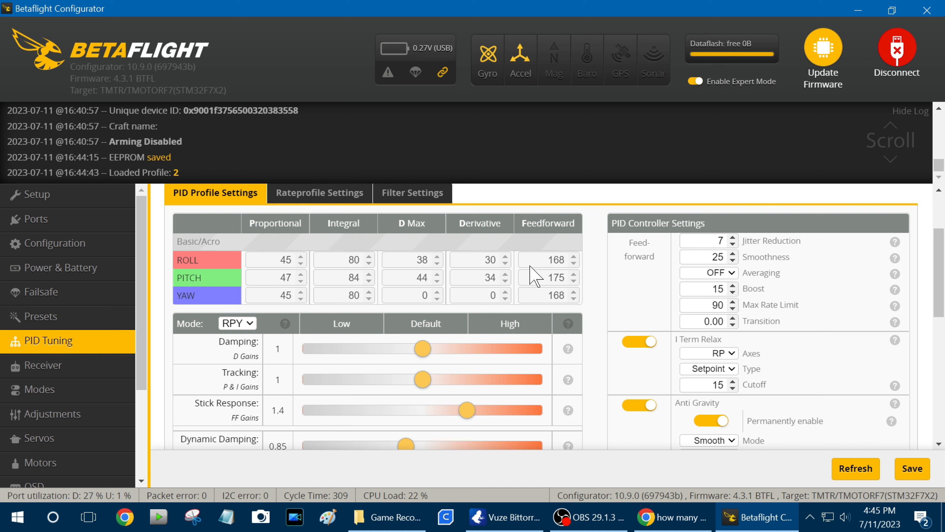
pyautogui.moveTo(394, 284)
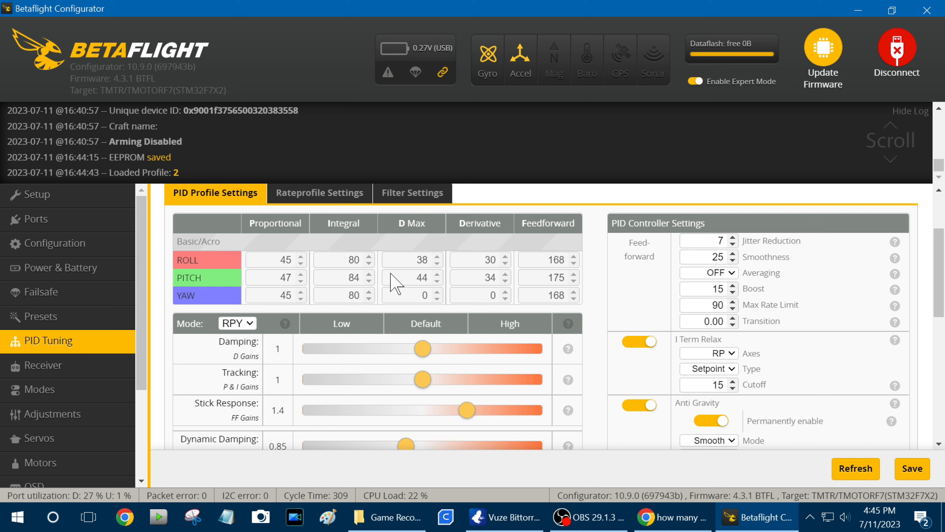
pyautogui.moveTo(424, 272)
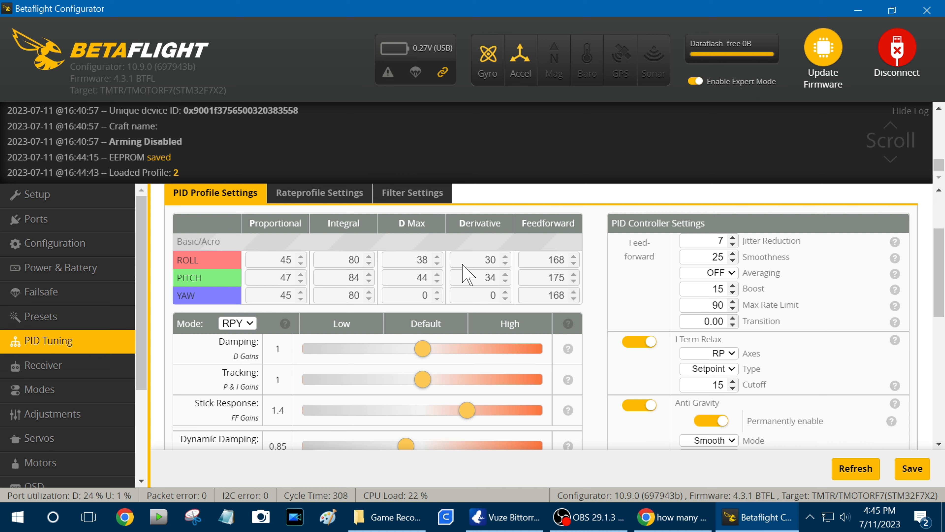
pyautogui.moveTo(393, 277)
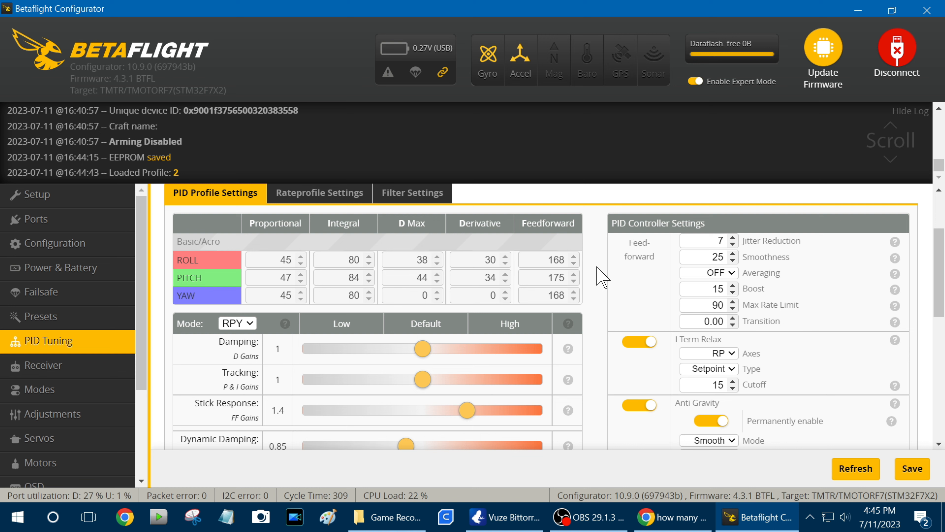
pyautogui.scroll(-3)
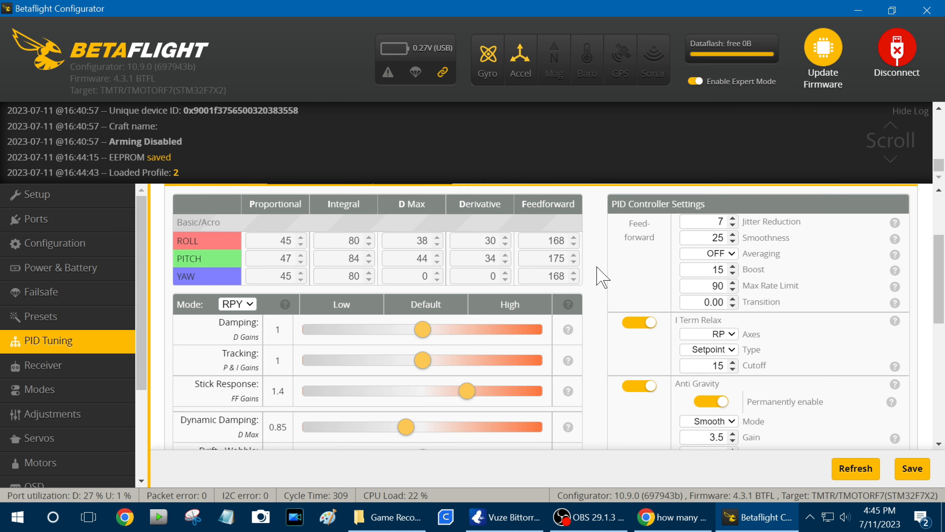
pyautogui.scroll(-3)
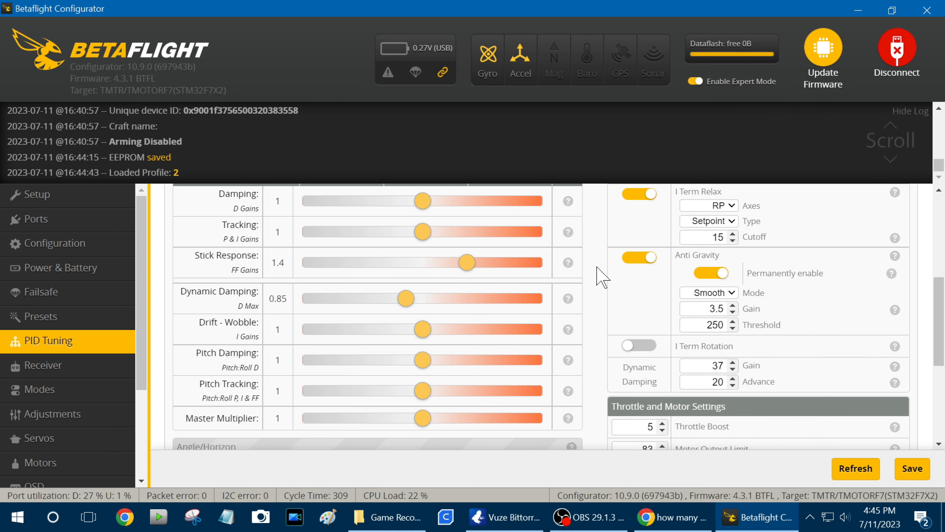
pyautogui.moveTo(585, 307)
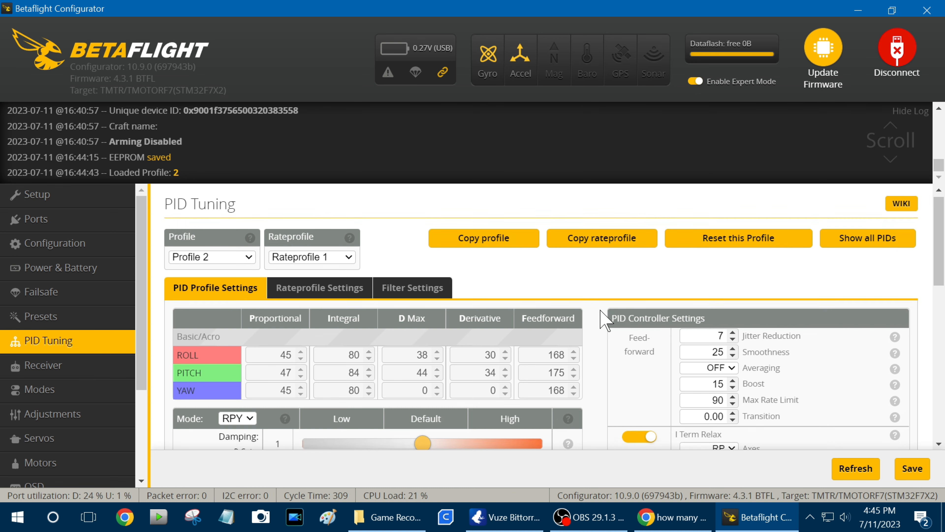
pyautogui.scroll(-3)
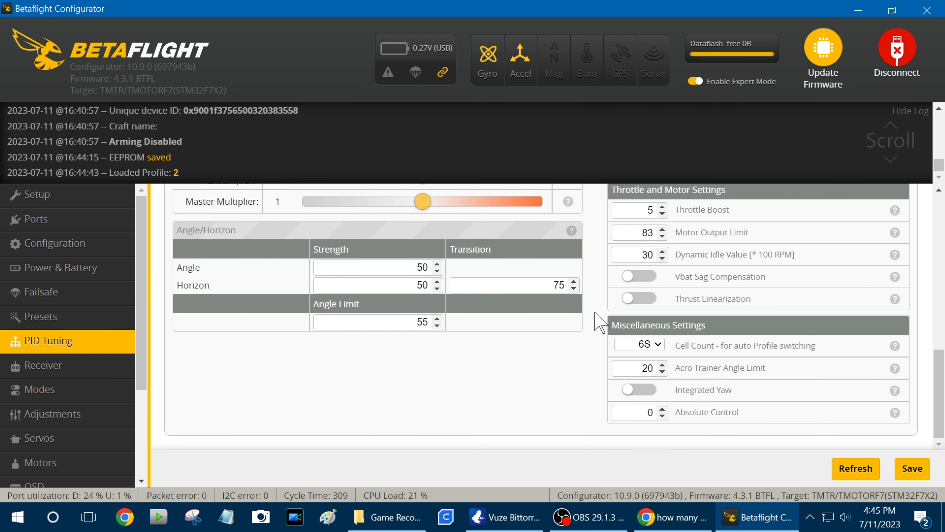
pyautogui.moveTo(662, 352)
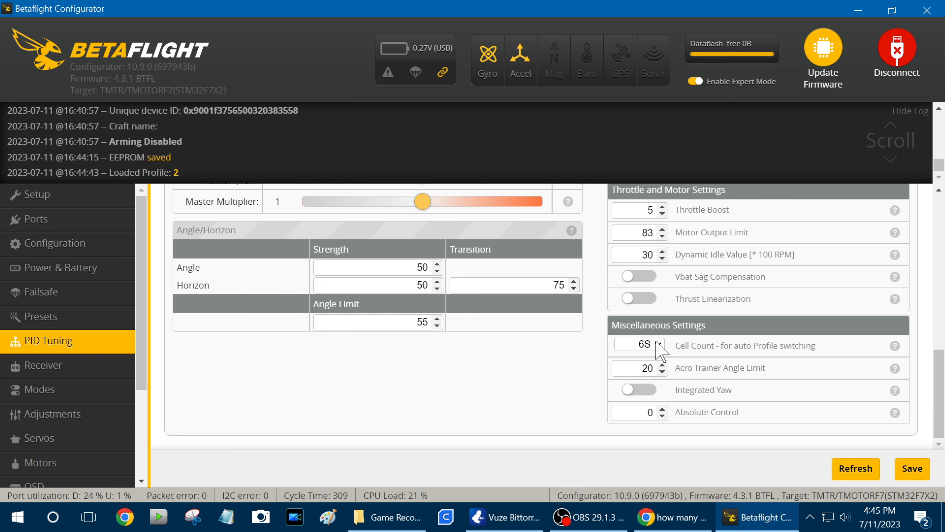
pyautogui.moveTo(596, 359)
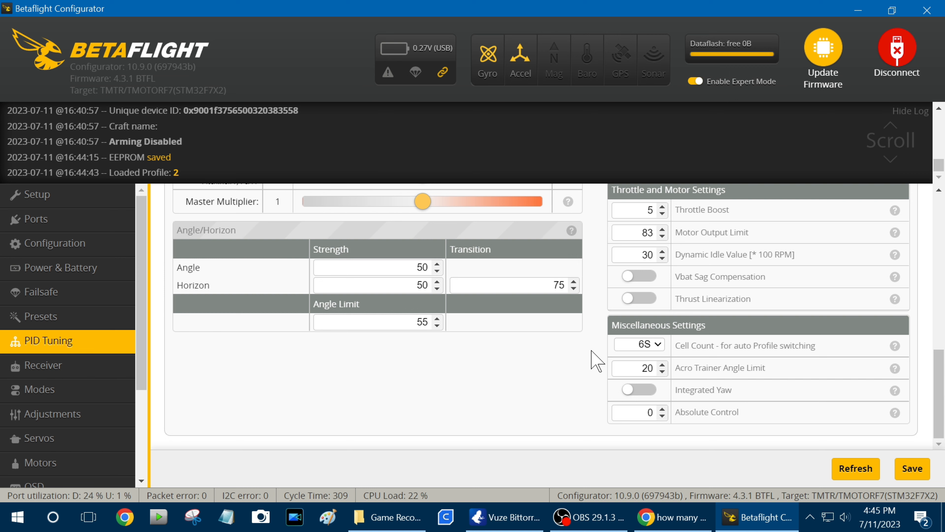
pyautogui.scroll(3)
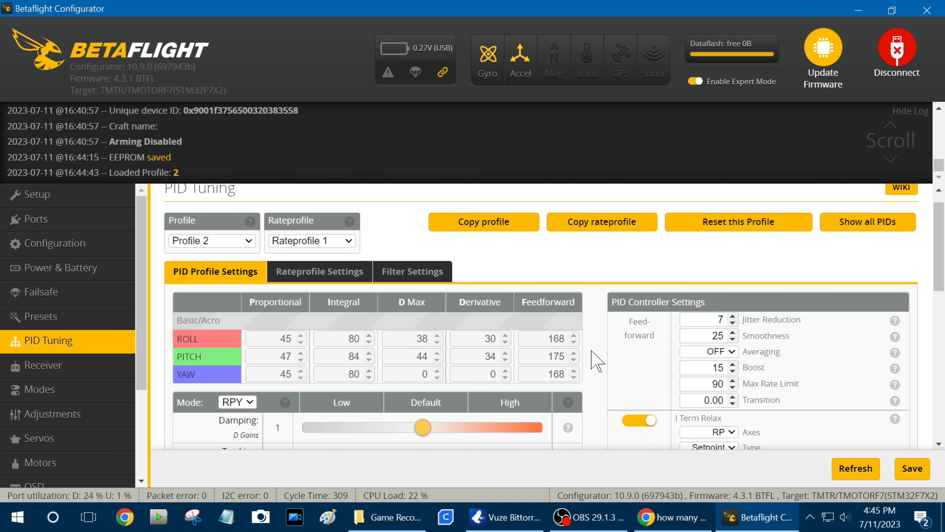
pyautogui.scroll(-3)
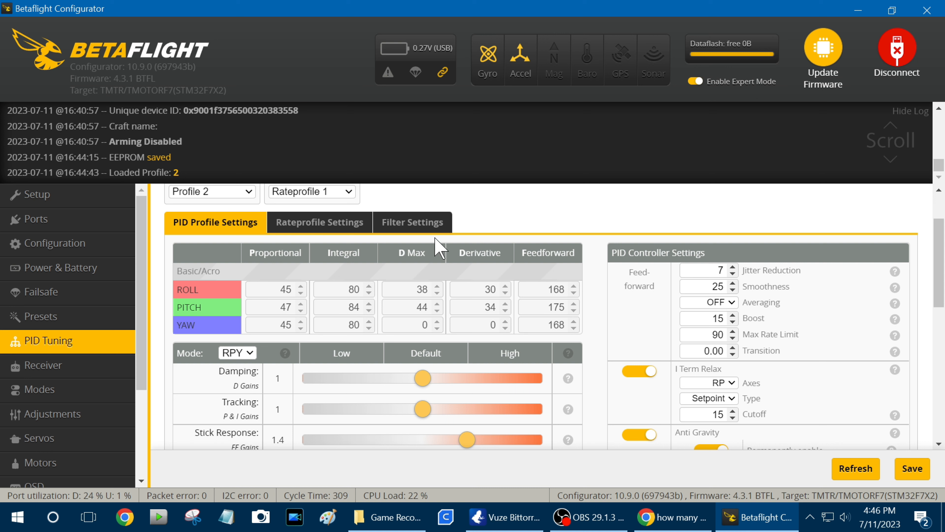
pyautogui.moveTo(226, 218)
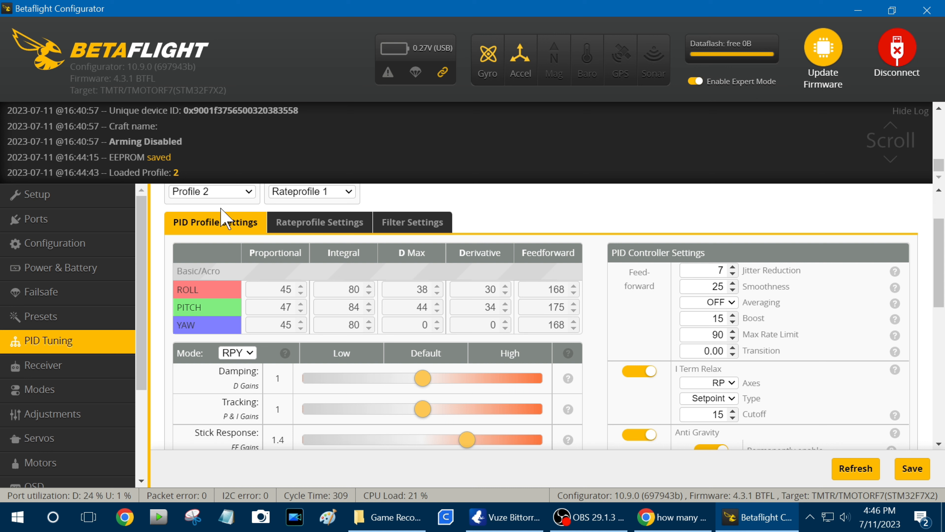
# - Show Rateprofile 1's rates preview with roll/pitch RC rate 2.23 and yaw 2.11
pyautogui.click(318, 222)
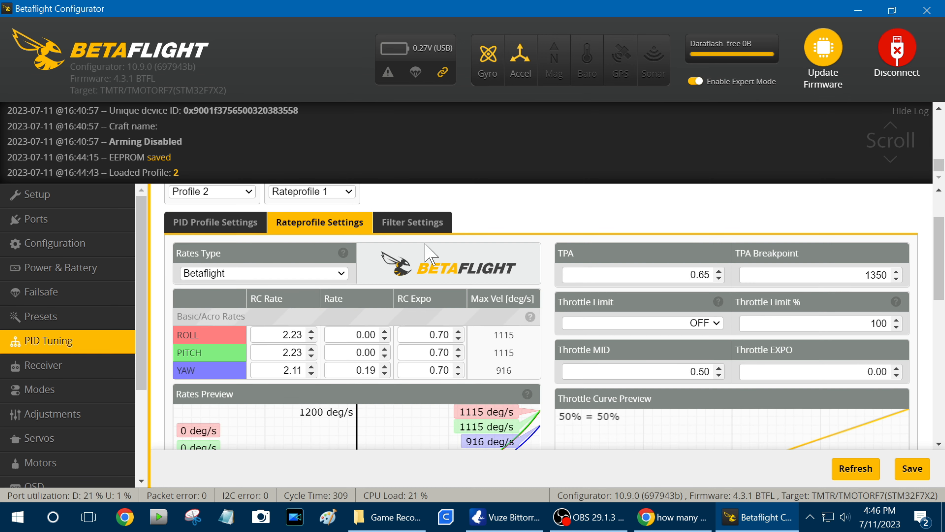
pyautogui.scroll(-3)
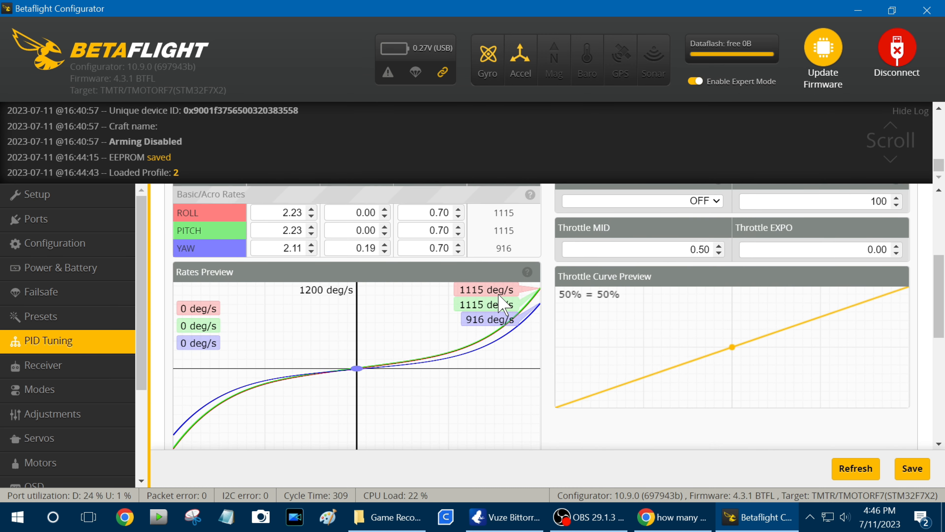
pyautogui.scroll(3)
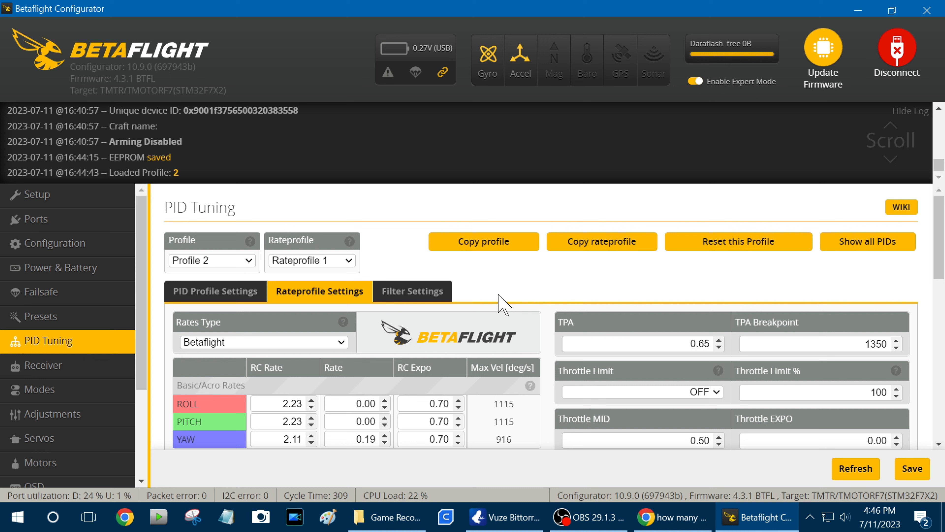
pyautogui.moveTo(226, 241)
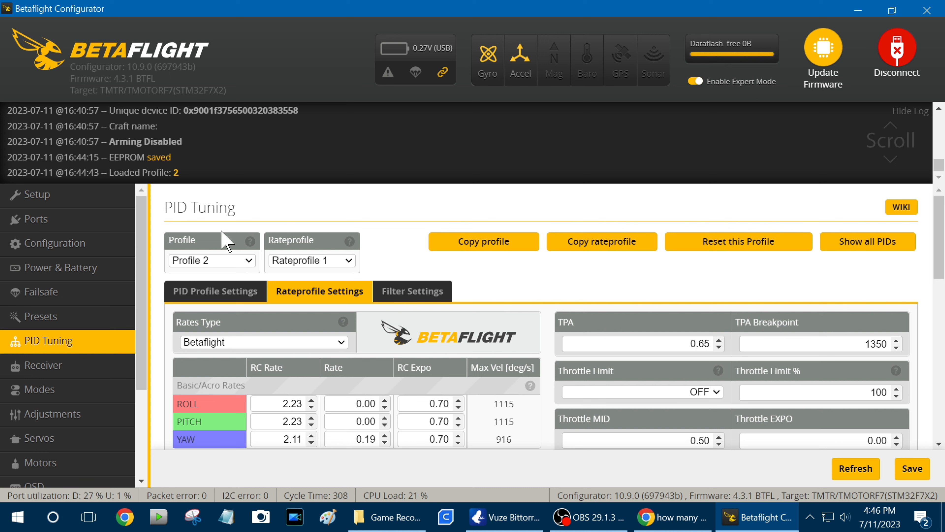
pyautogui.click(212, 260)
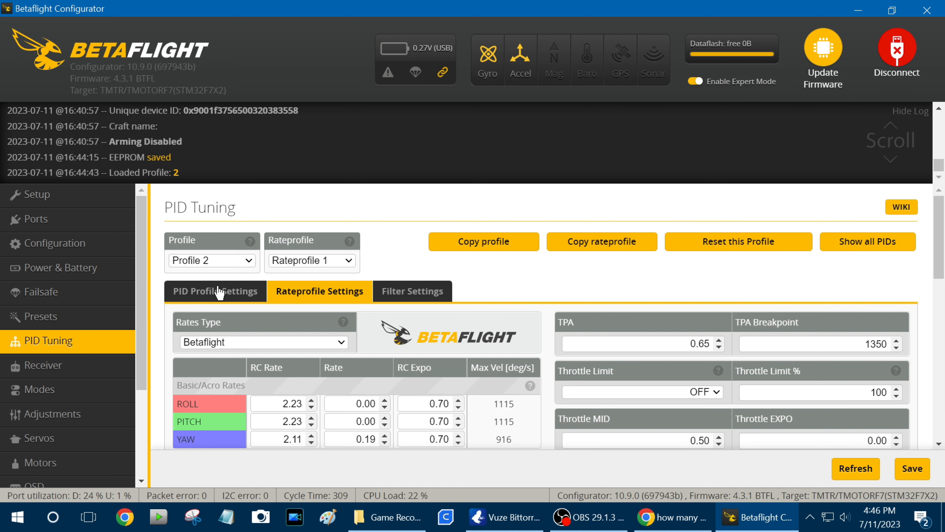
# - Return to Profile 2's PID gains (roll 45/80/38/30/168) and review the sliders and controller settings
pyautogui.click(215, 291)
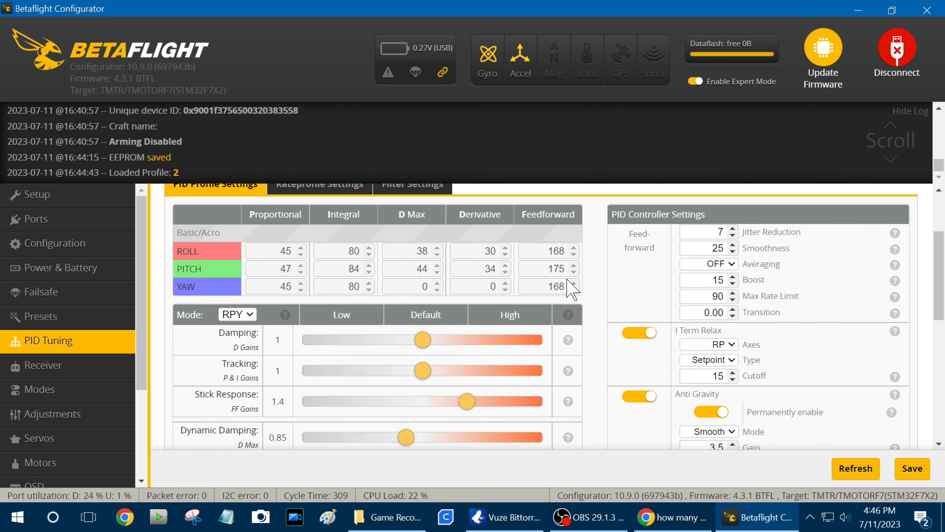
pyautogui.scroll(-3)
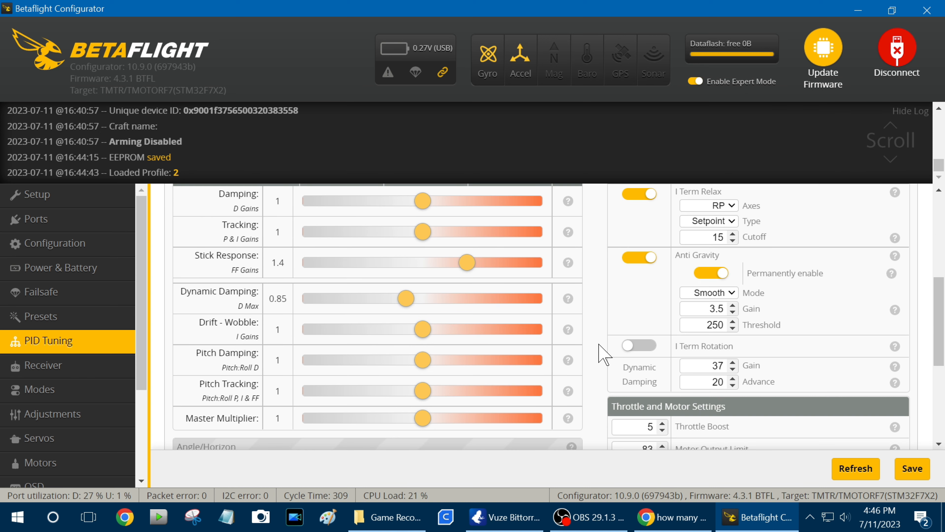
pyautogui.scroll(-3)
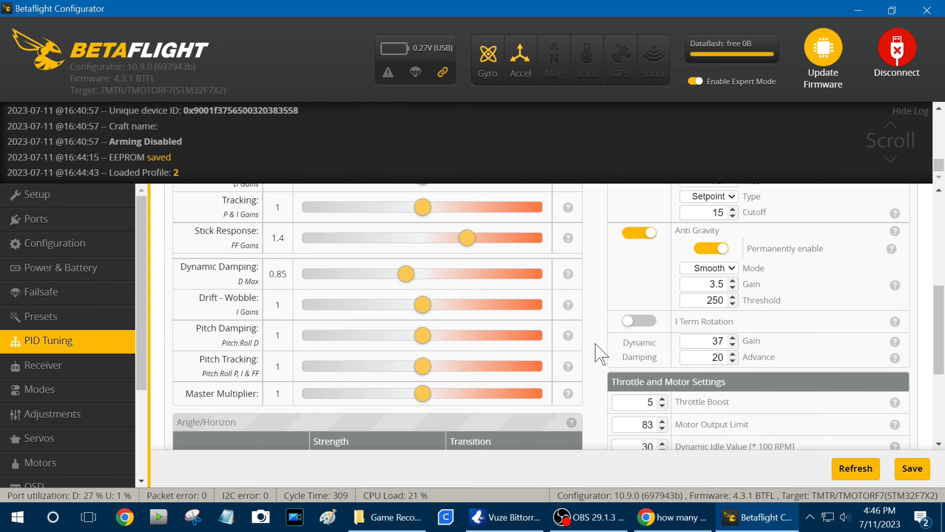
pyautogui.scroll(-3)
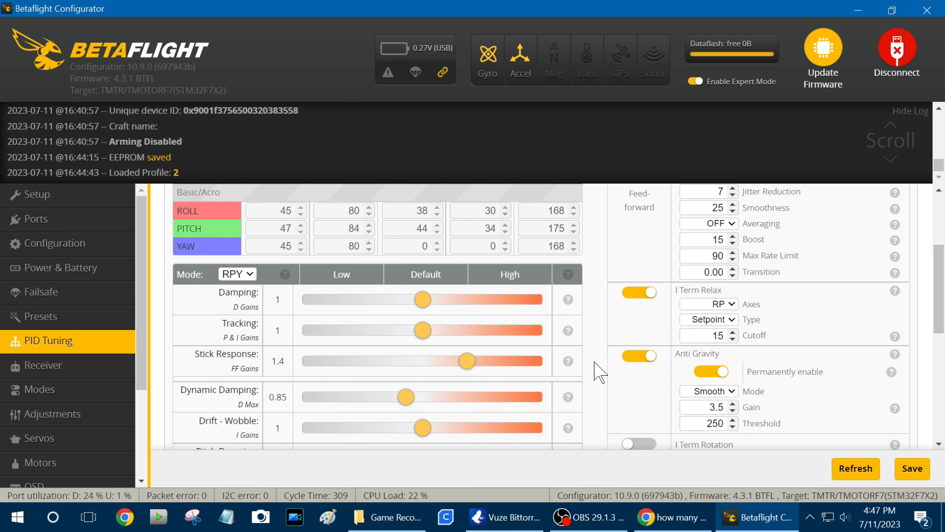
pyautogui.scroll(-3)
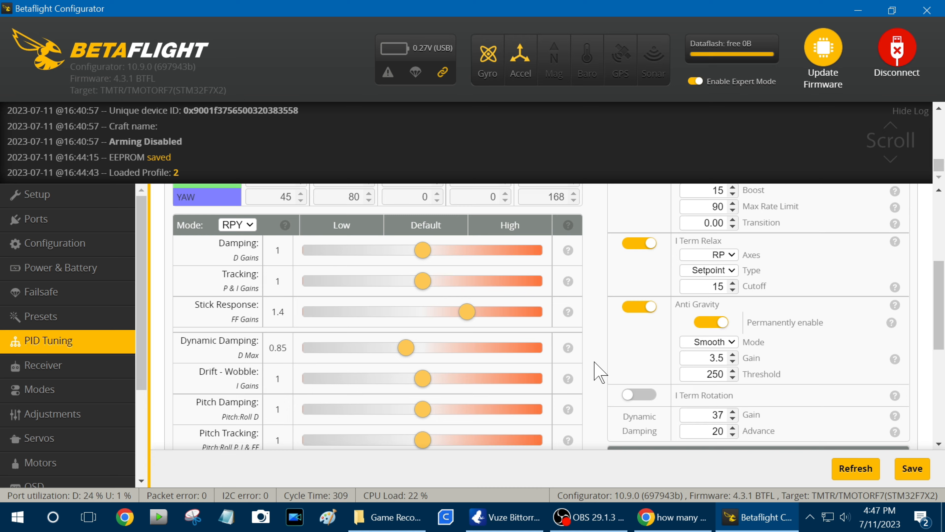
pyautogui.scroll(-3)
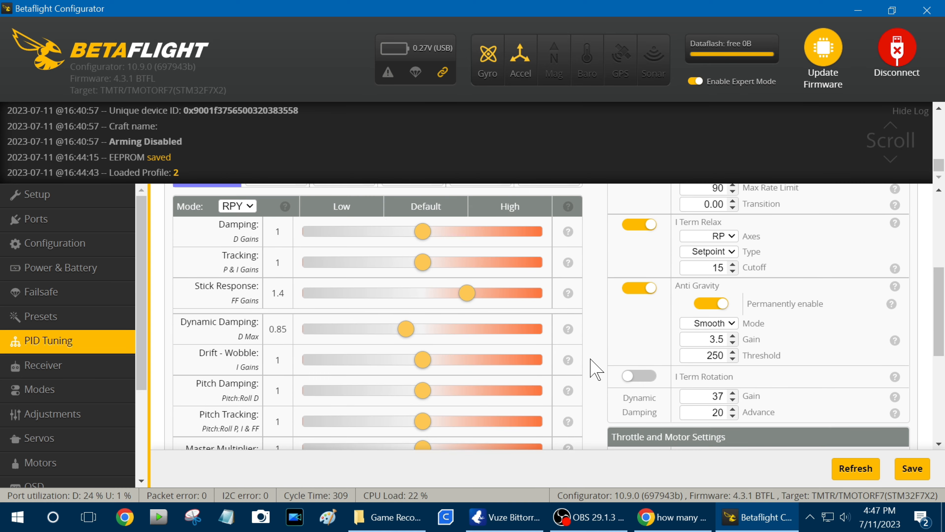
pyautogui.scroll(-3)
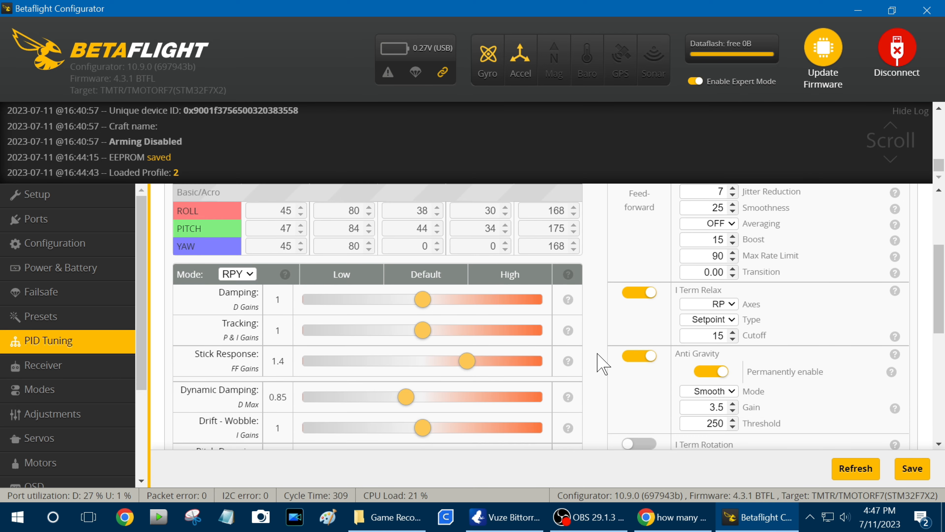
pyautogui.scroll(-3)
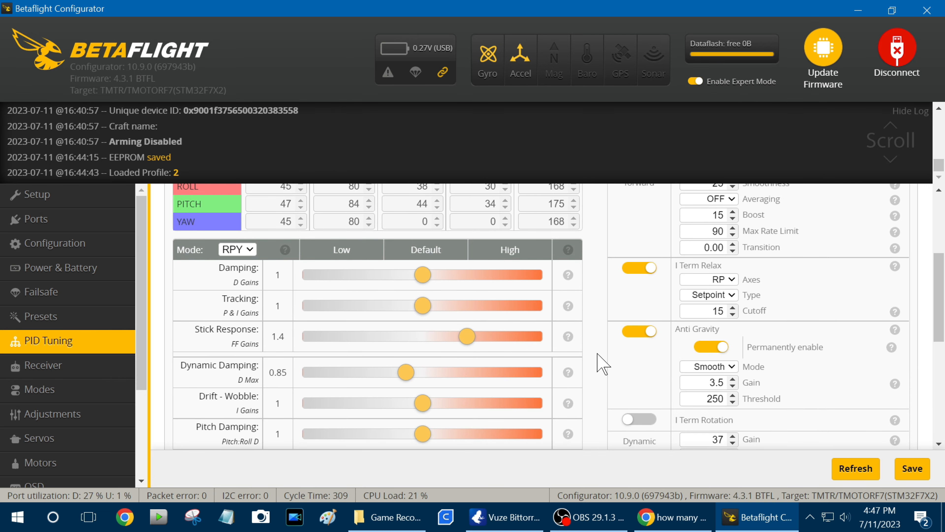
pyautogui.scroll(-3)
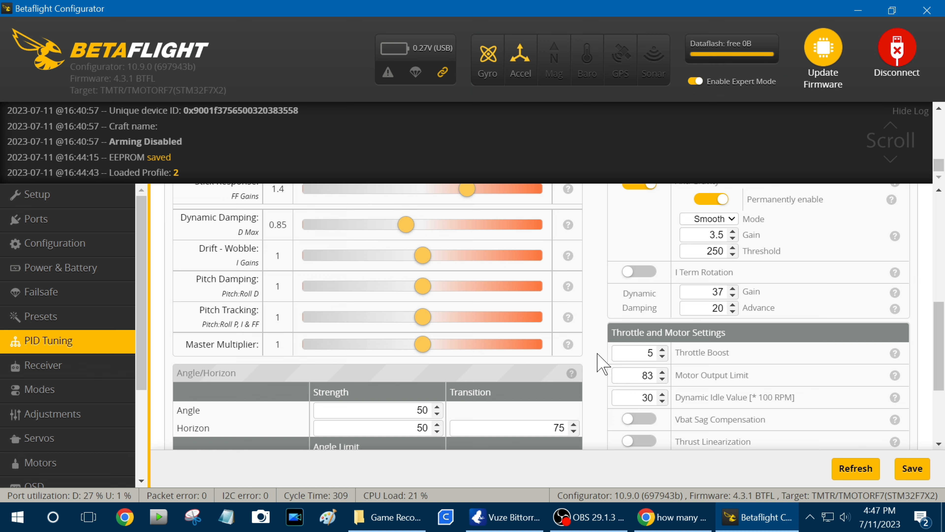
pyautogui.scroll(-3)
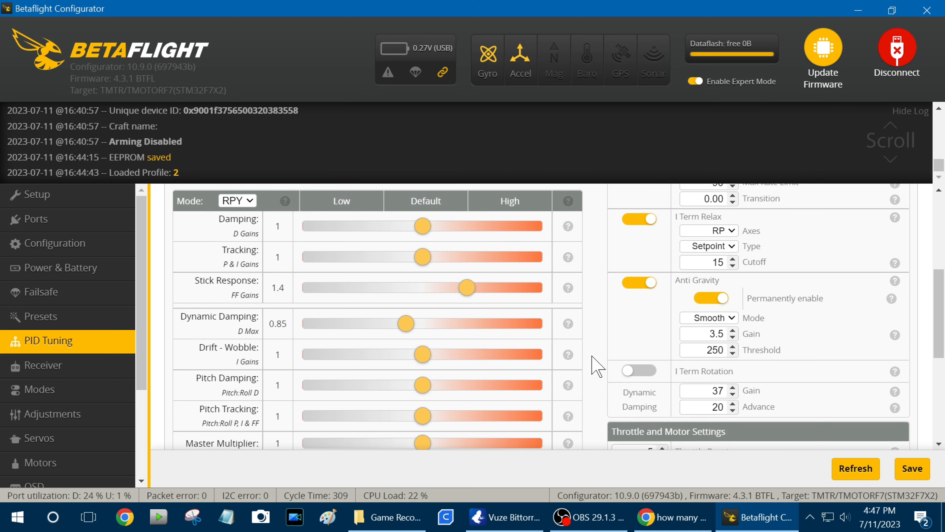
pyautogui.scroll(-3)
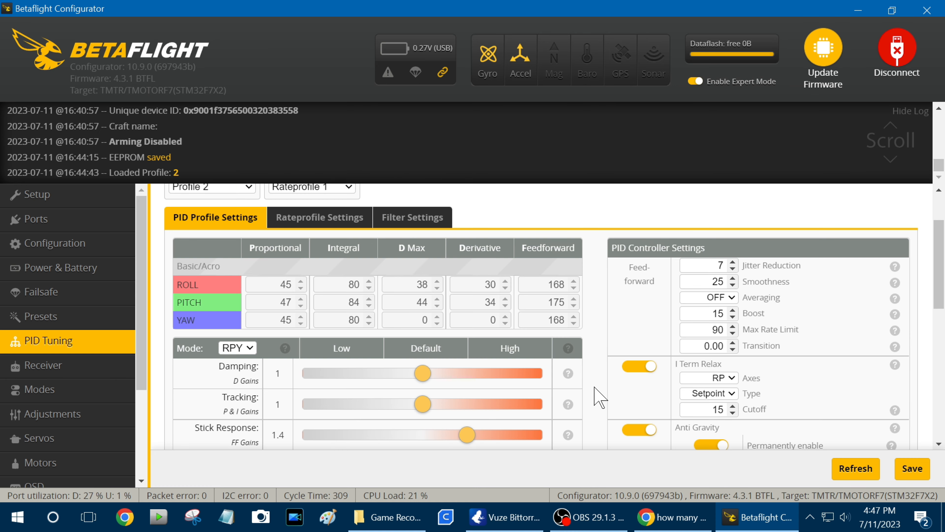
pyautogui.moveTo(600, 361)
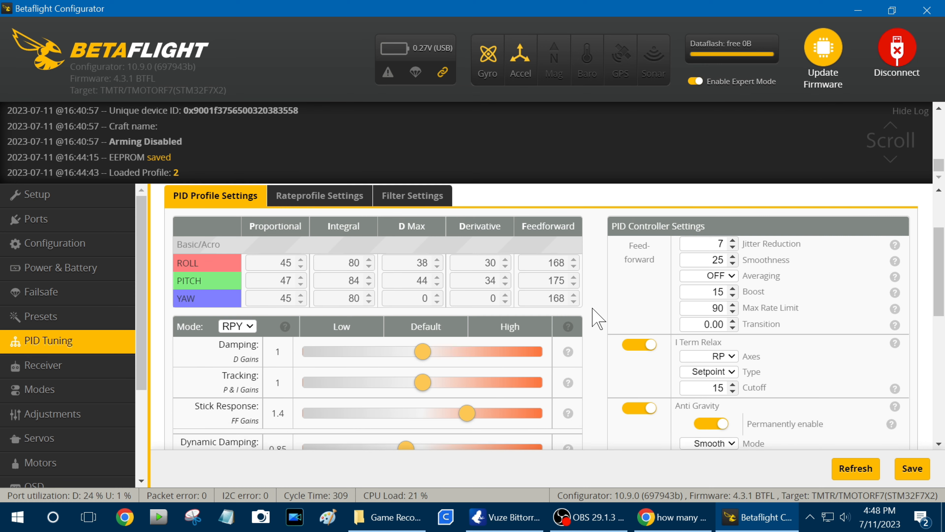
pyautogui.scroll(-3)
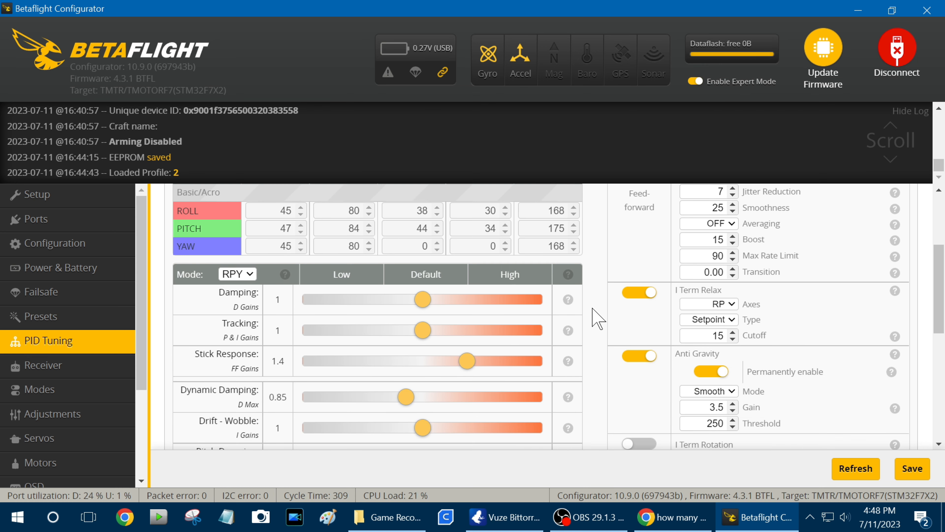